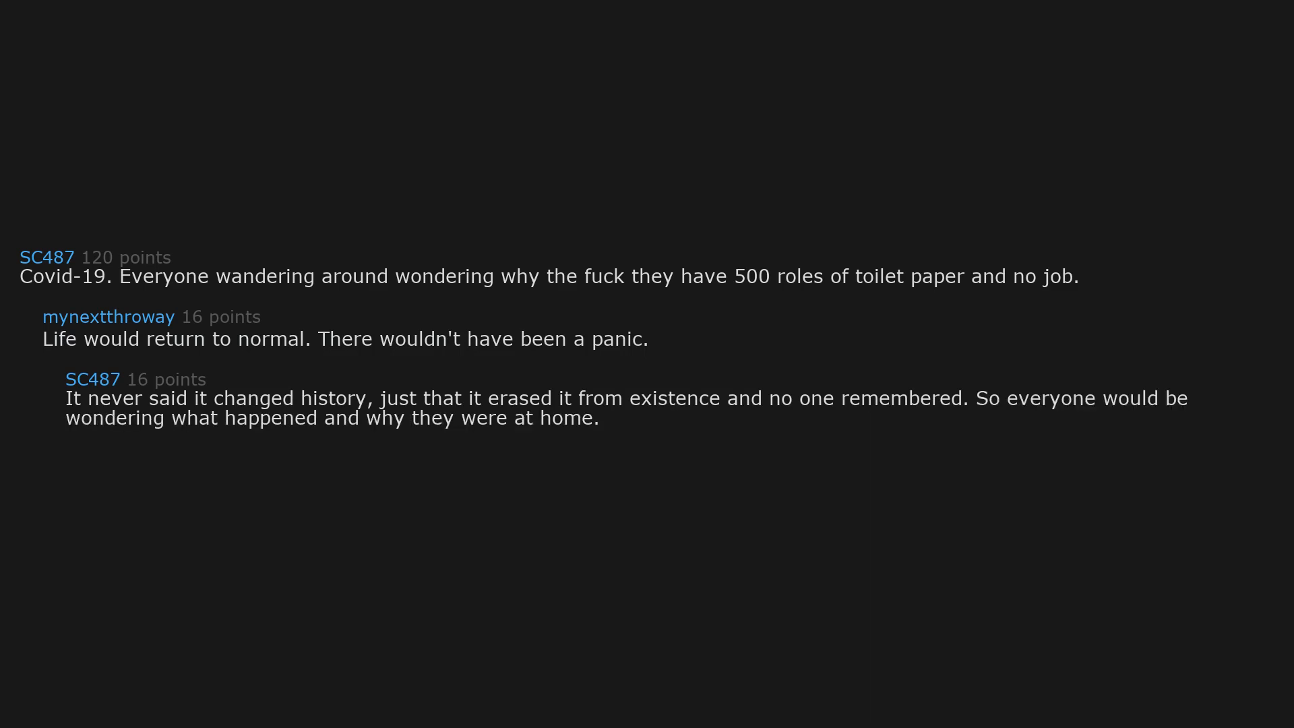
pyautogui.write('Alternatively,')
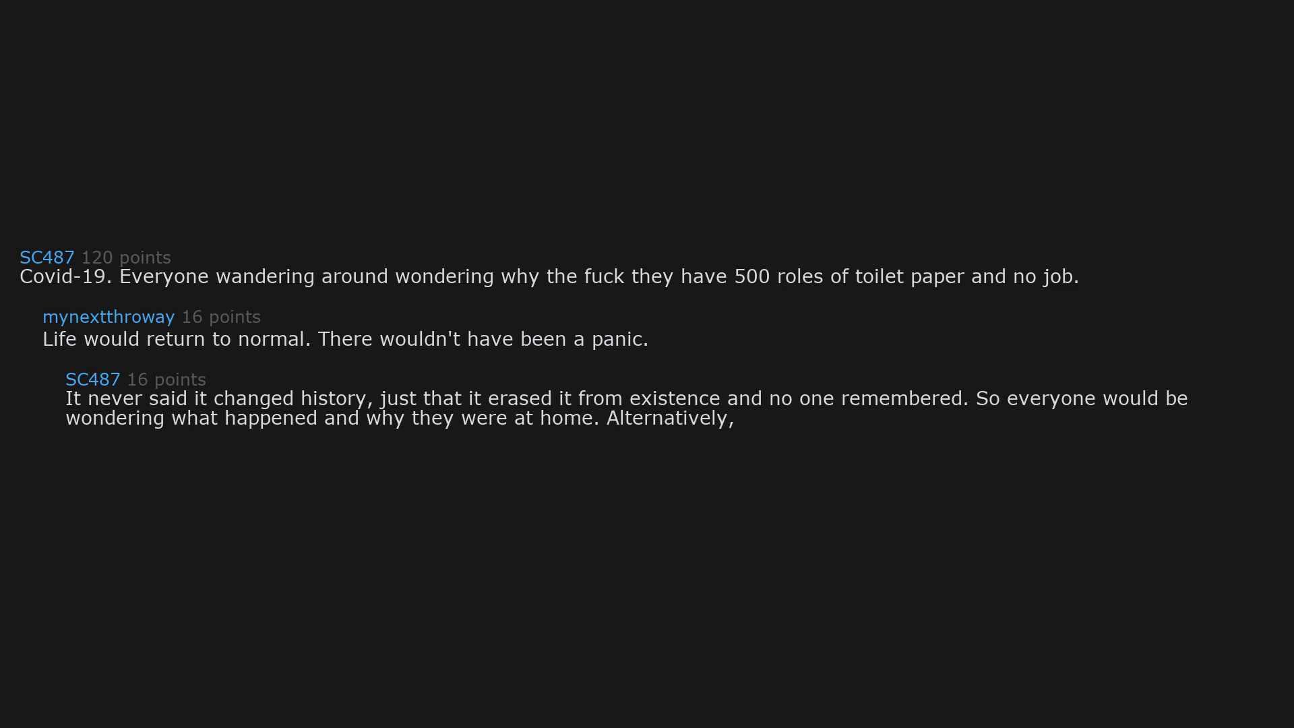